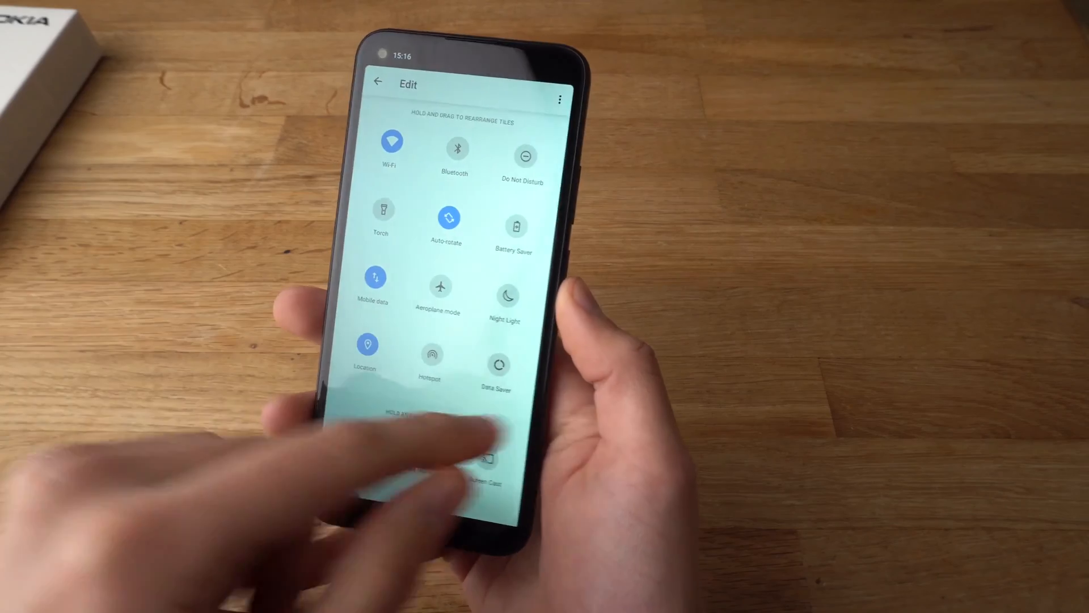
Reach the Hotspot and tethering page by long-pressing the Hotspot quick-settings tile.
click(377, 82)
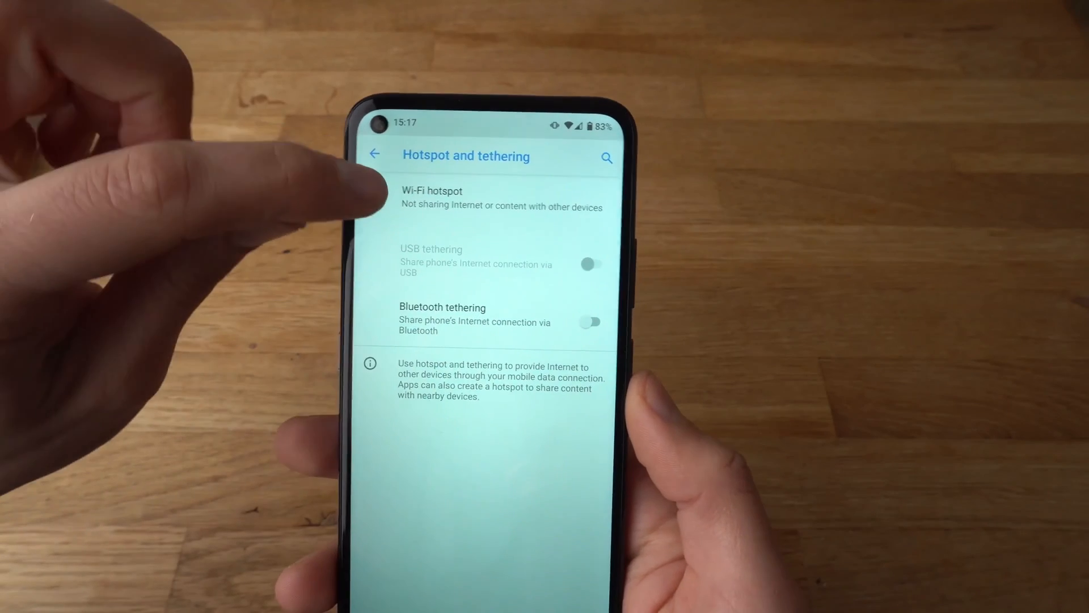
Switch the Wi-Fi hotspot on and bring up its name, currently 'Nokia 3.4'.
click(431, 197)
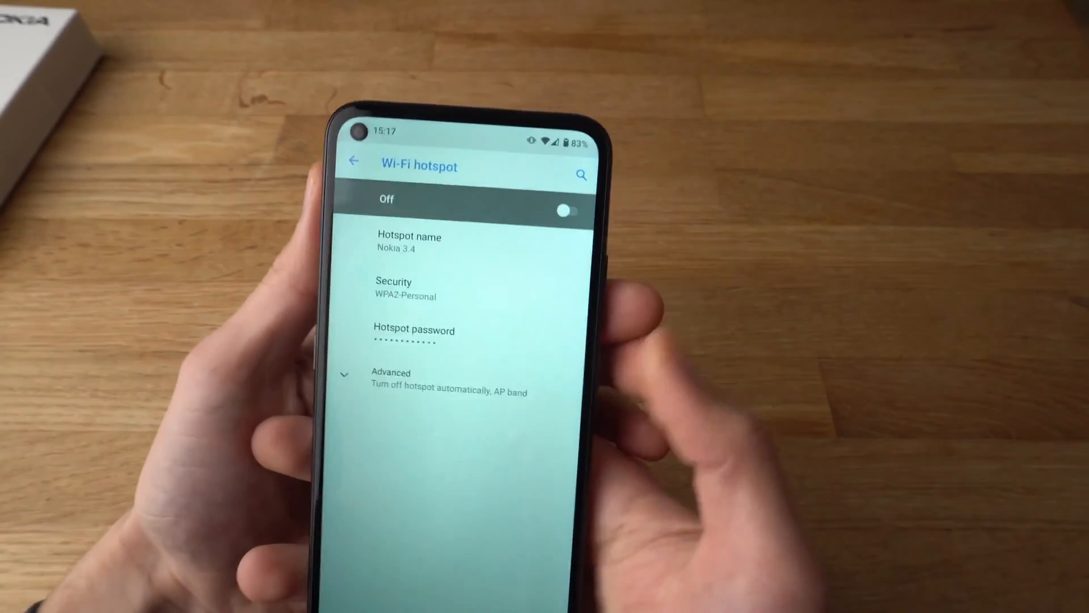
click(564, 210)
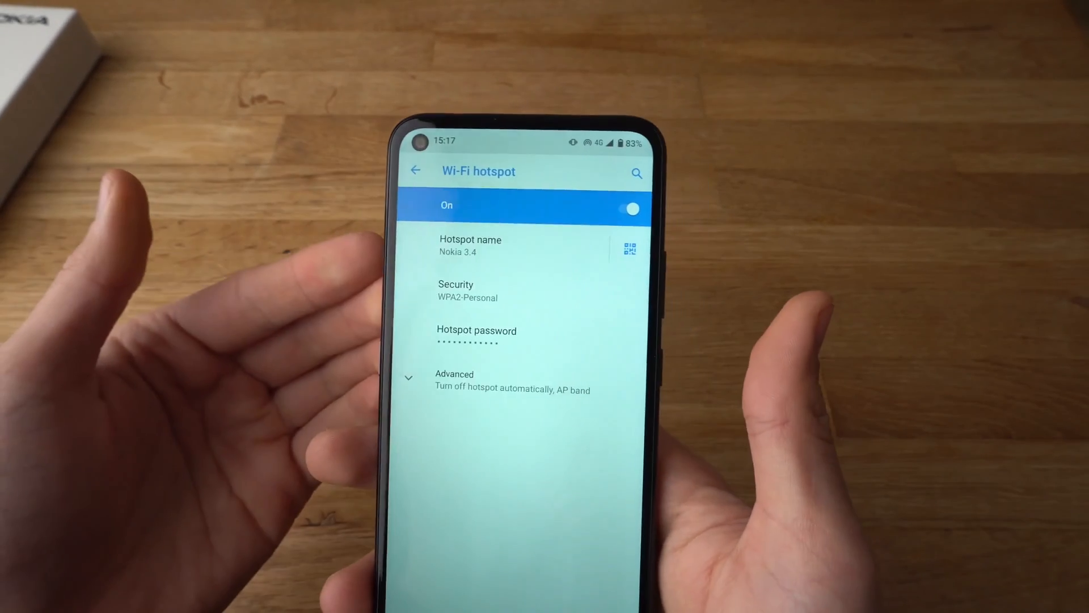
click(469, 245)
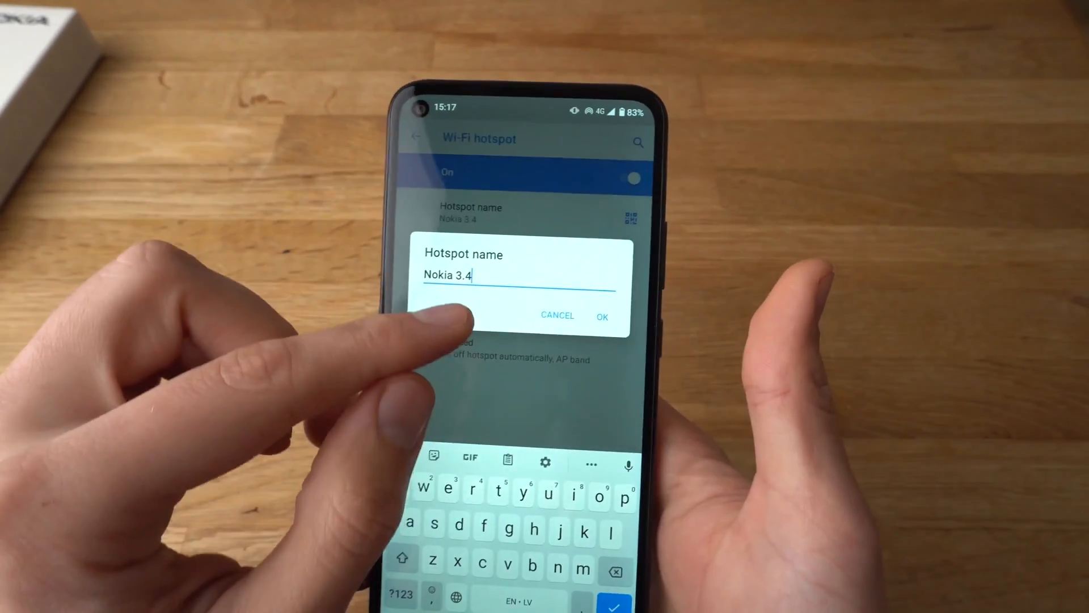
click(602, 314)
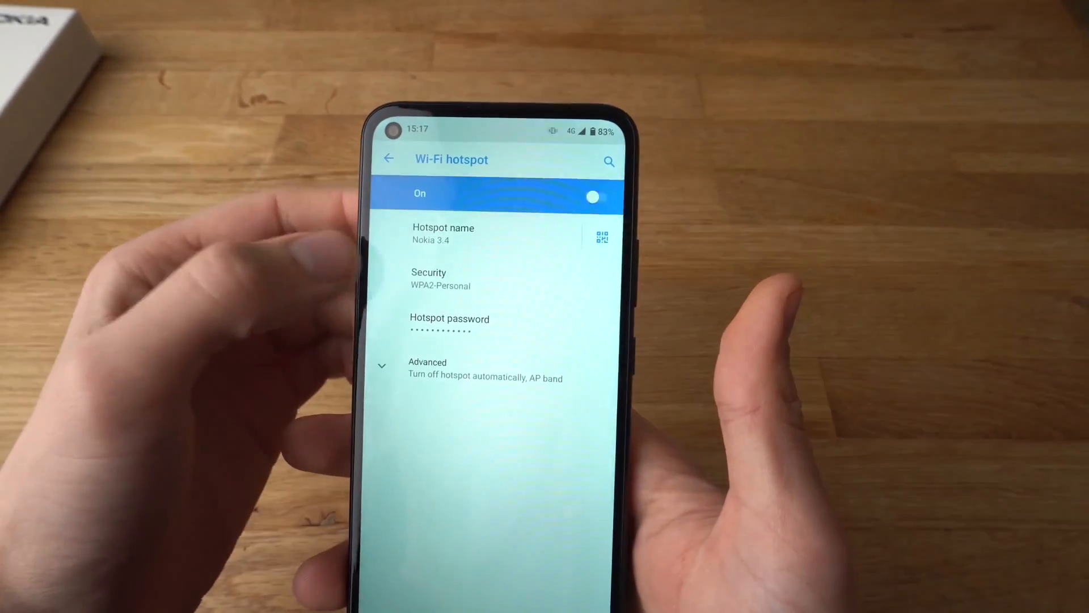
click(449, 323)
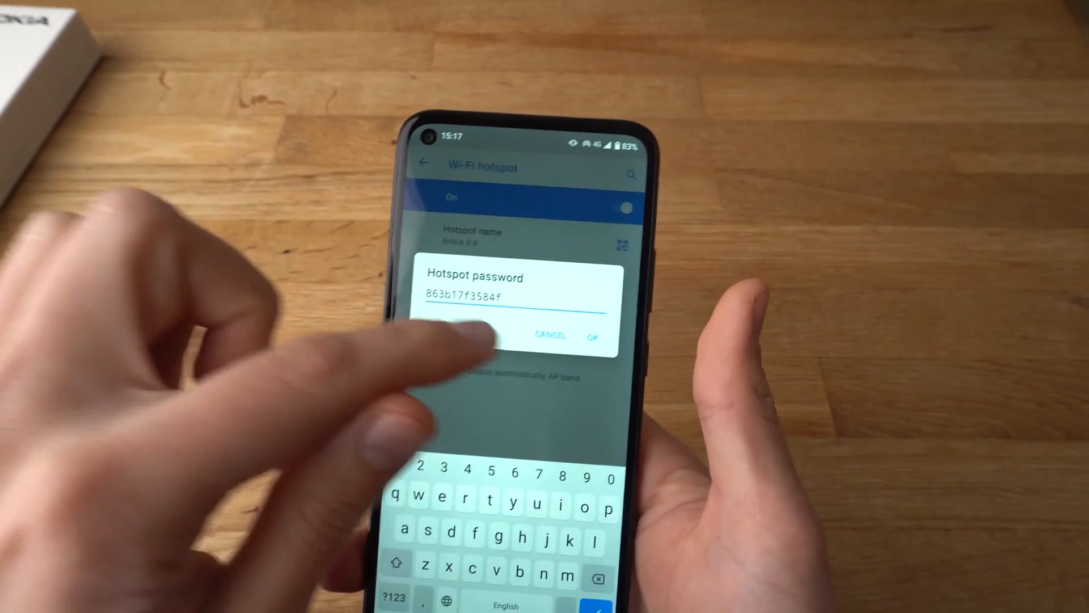
click(593, 336)
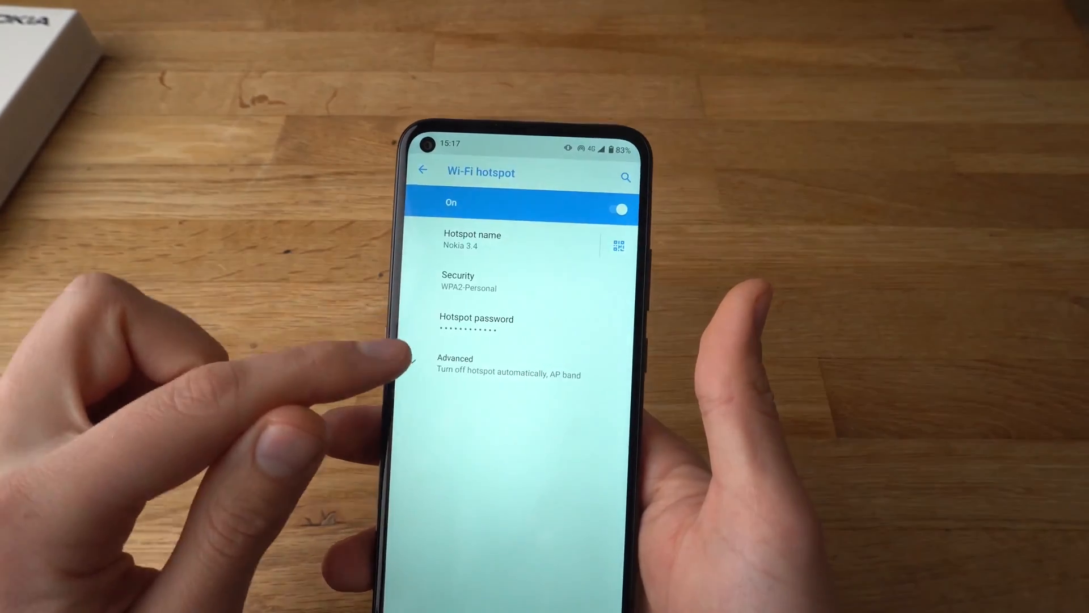
click(455, 366)
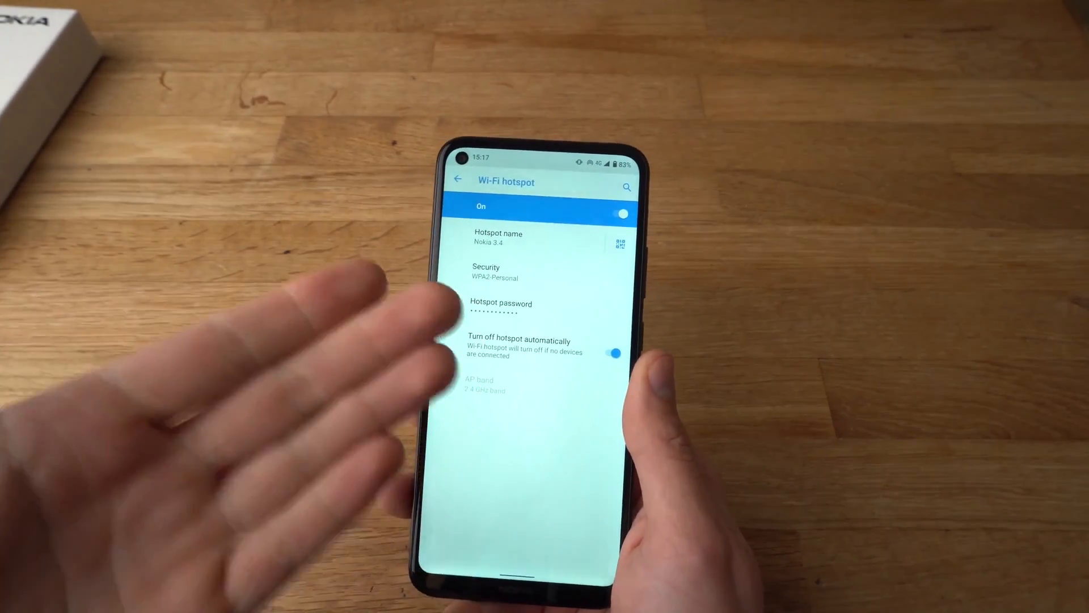
Disable 'Turn off hotspot automatically' under Advanced so the hotspot stays on.
click(459, 181)
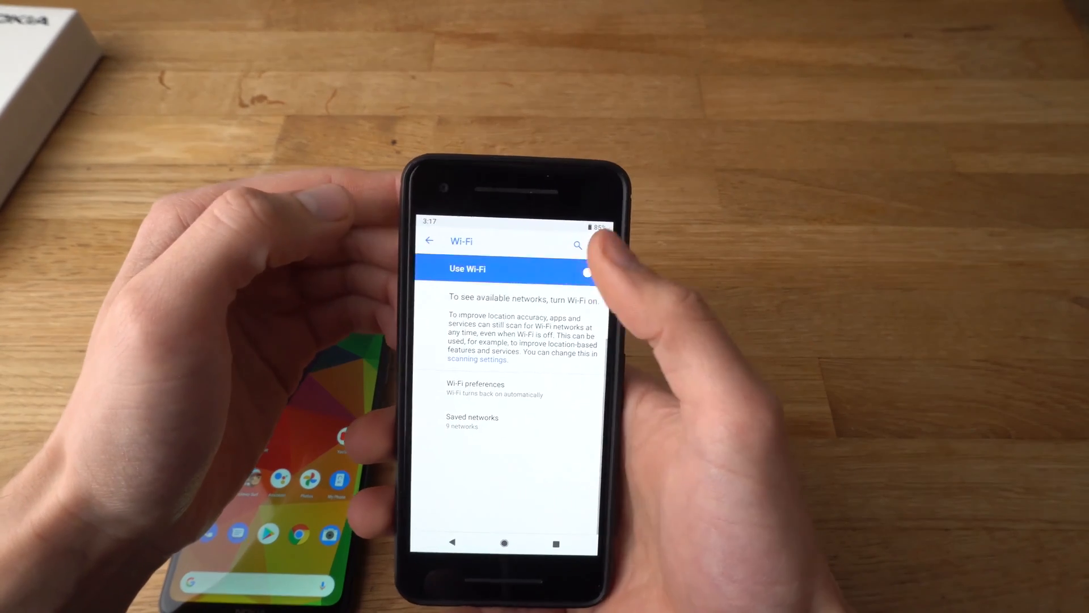
On the second phone, enable Use Wi-Fi and select the Nokia 3.4 network to join.
click(587, 271)
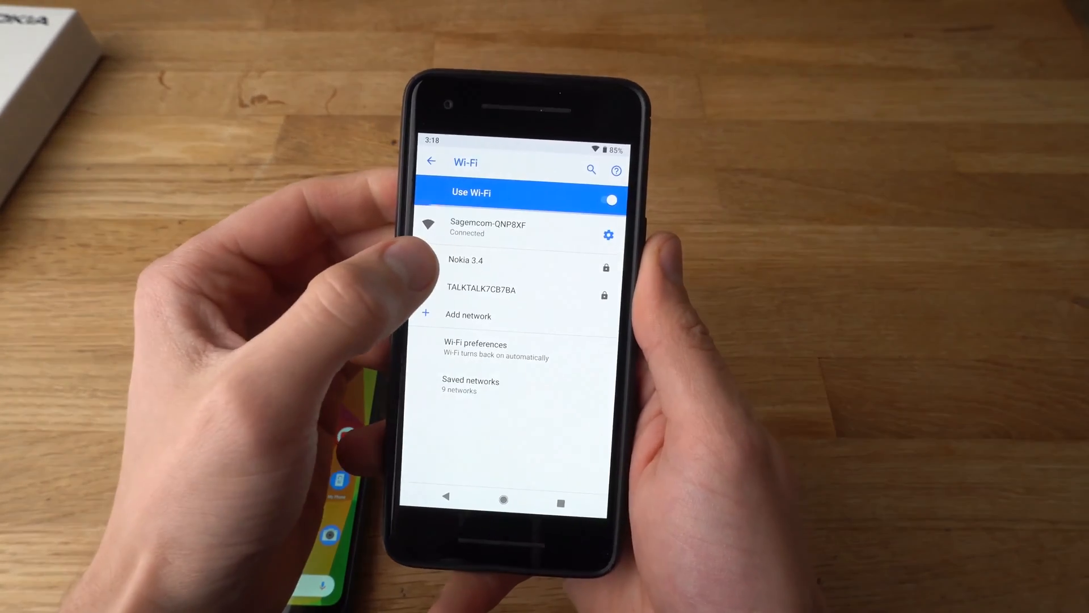
click(467, 259)
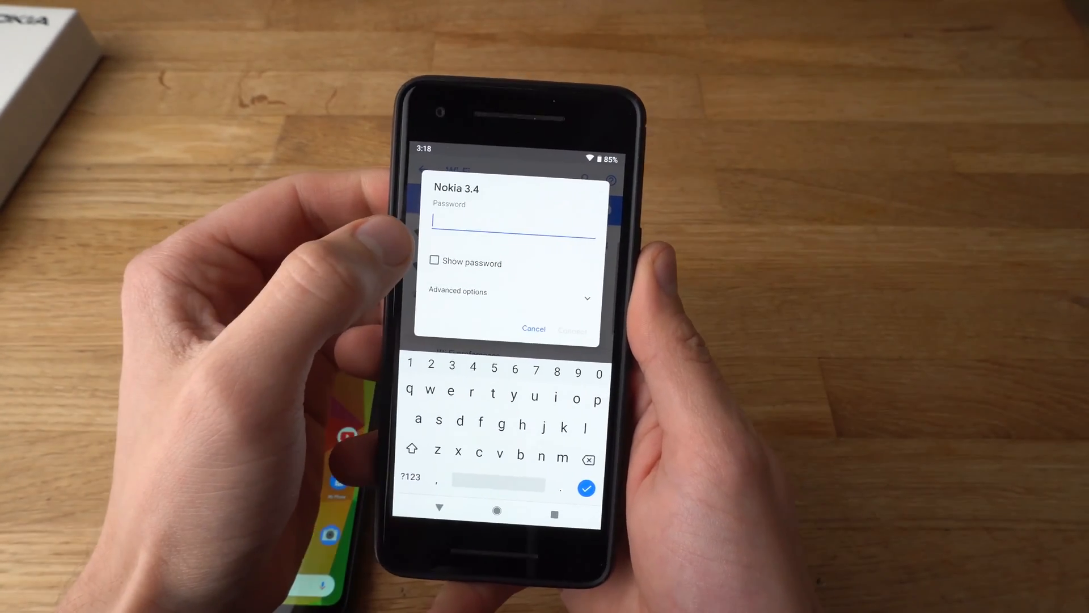